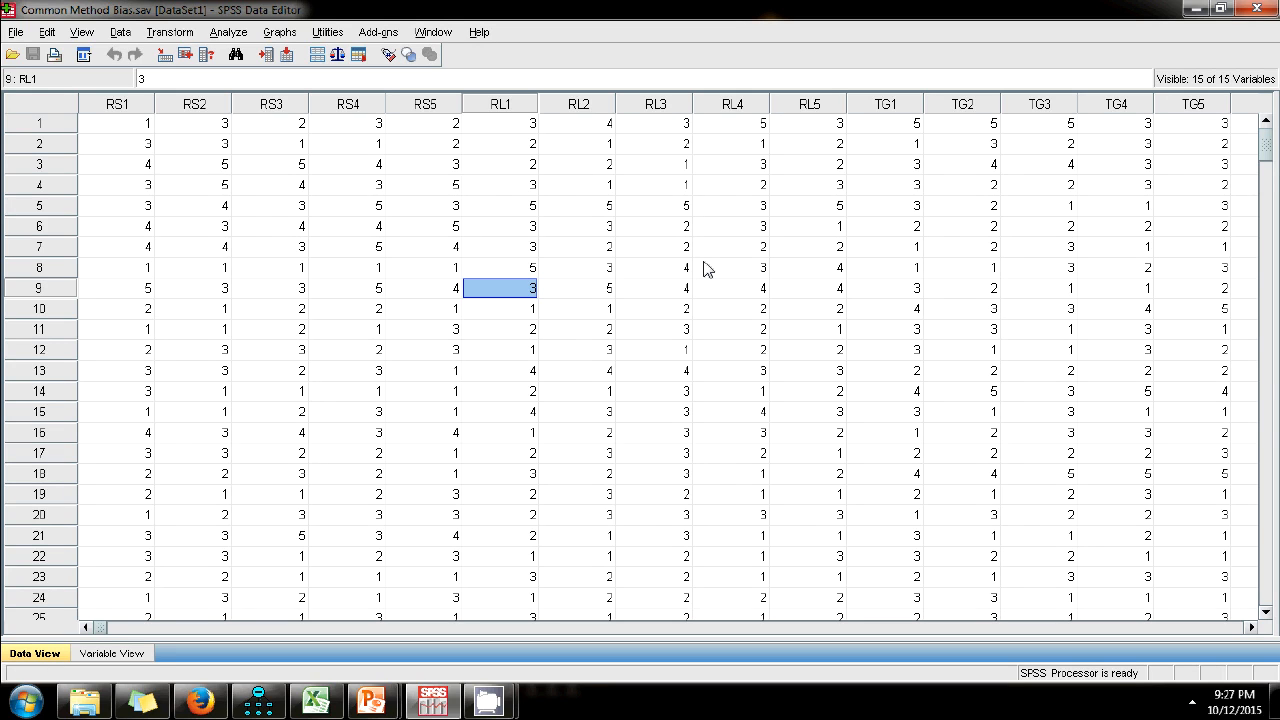
# - Review the RS1, RS5, RL4 and TG3 item responses in the data grid
pyautogui.click(346, 288)
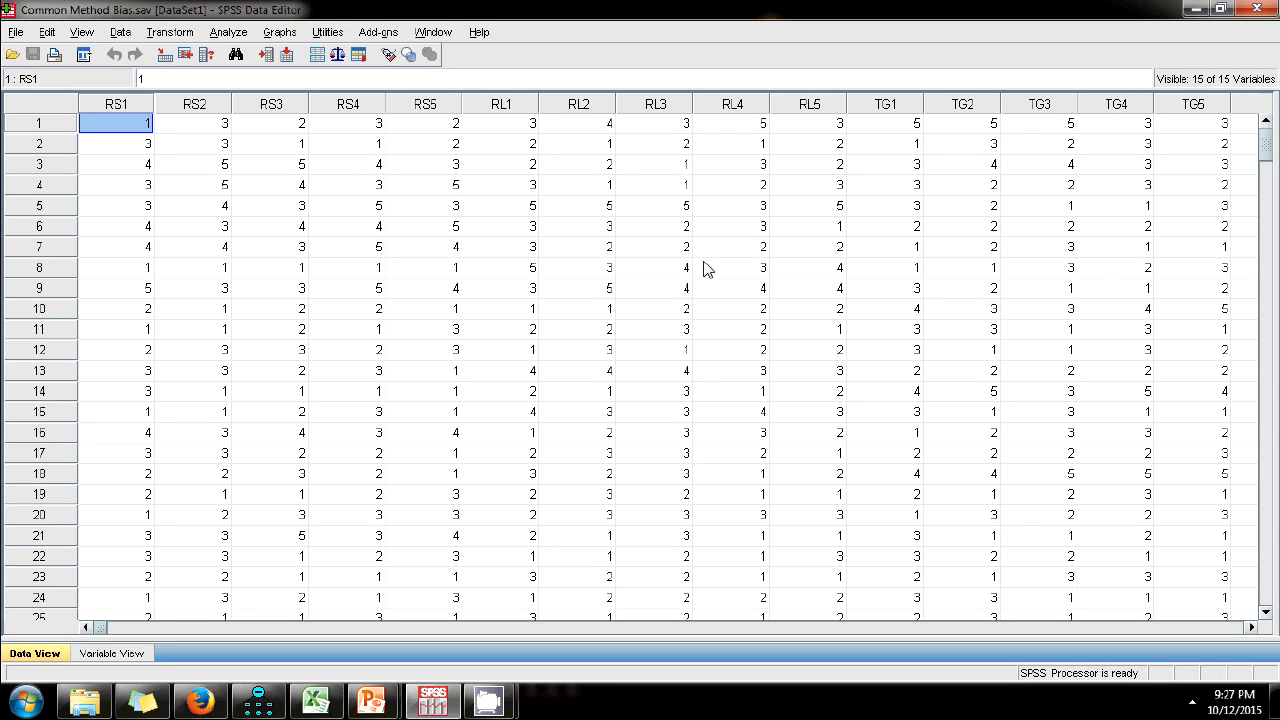
pyautogui.click(422, 122)
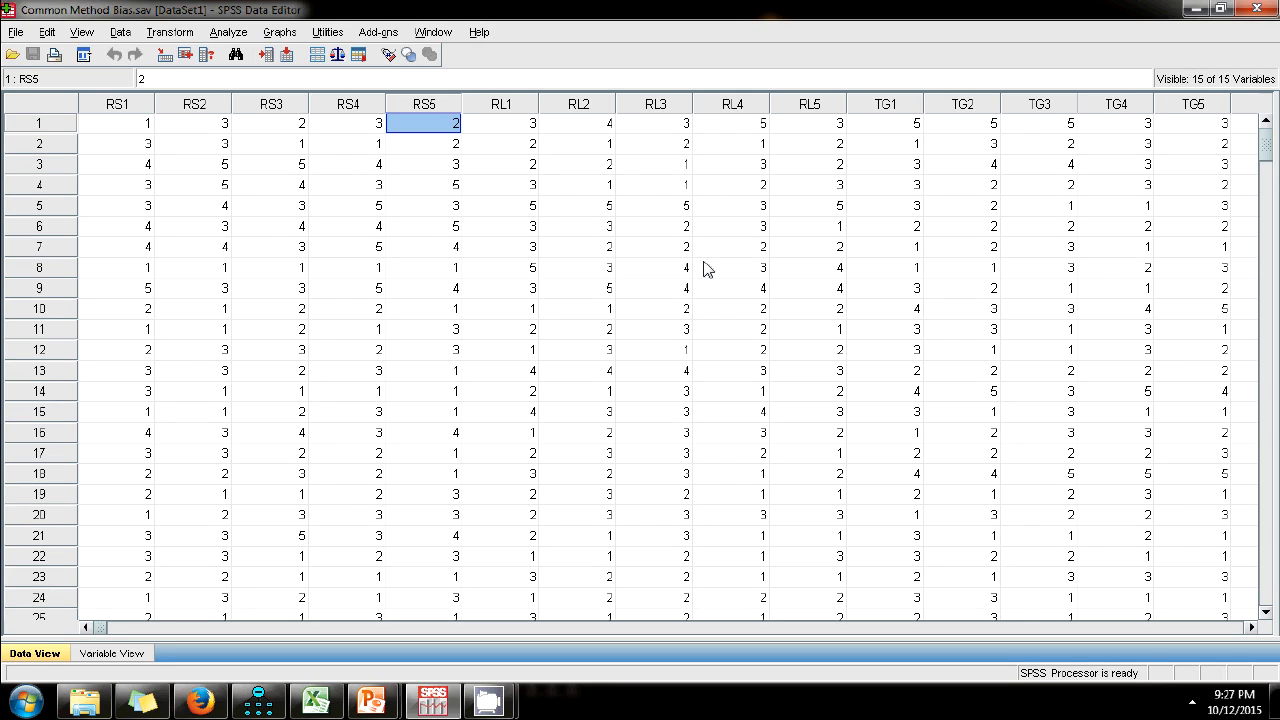
pyautogui.click(730, 122)
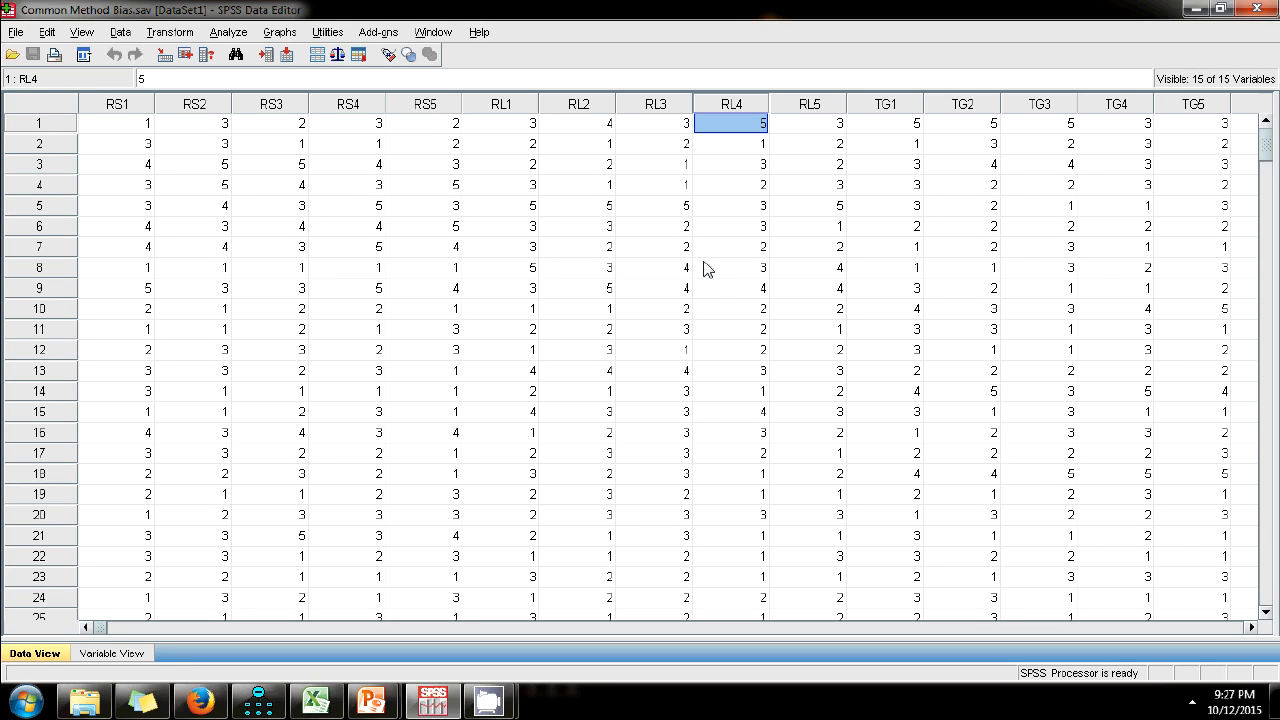
pyautogui.click(1038, 124)
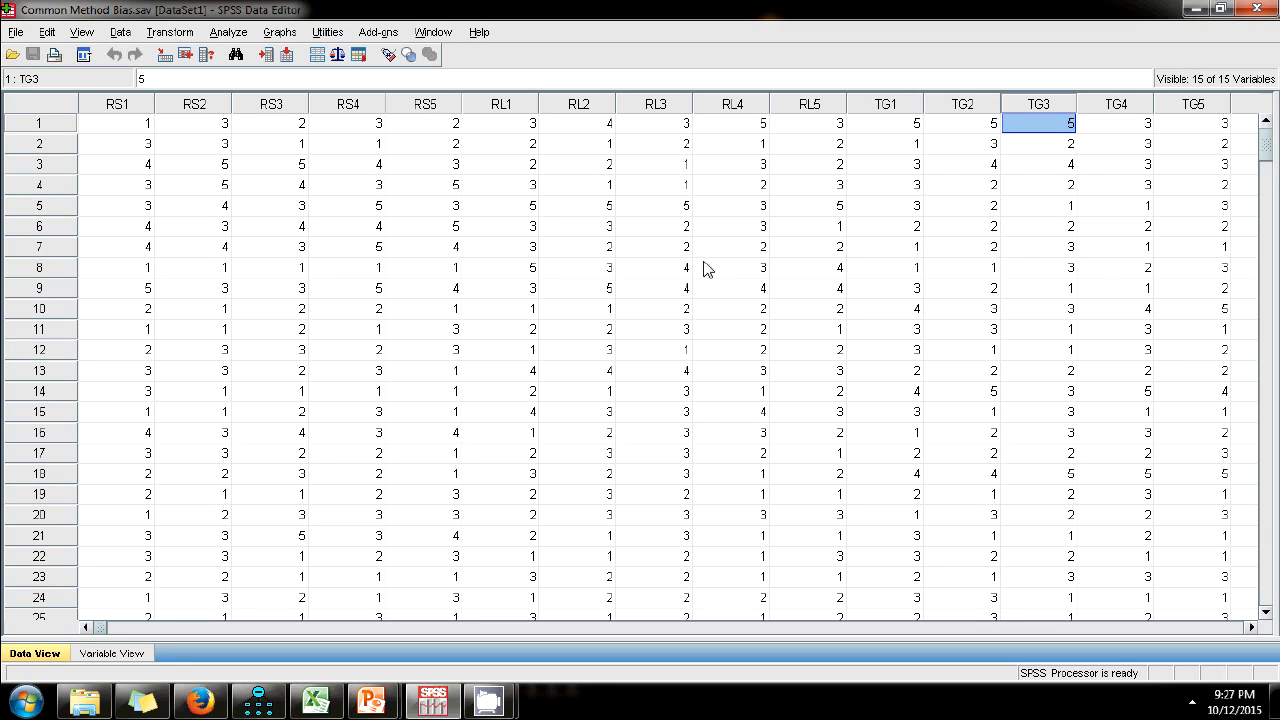
pyautogui.click(960, 124)
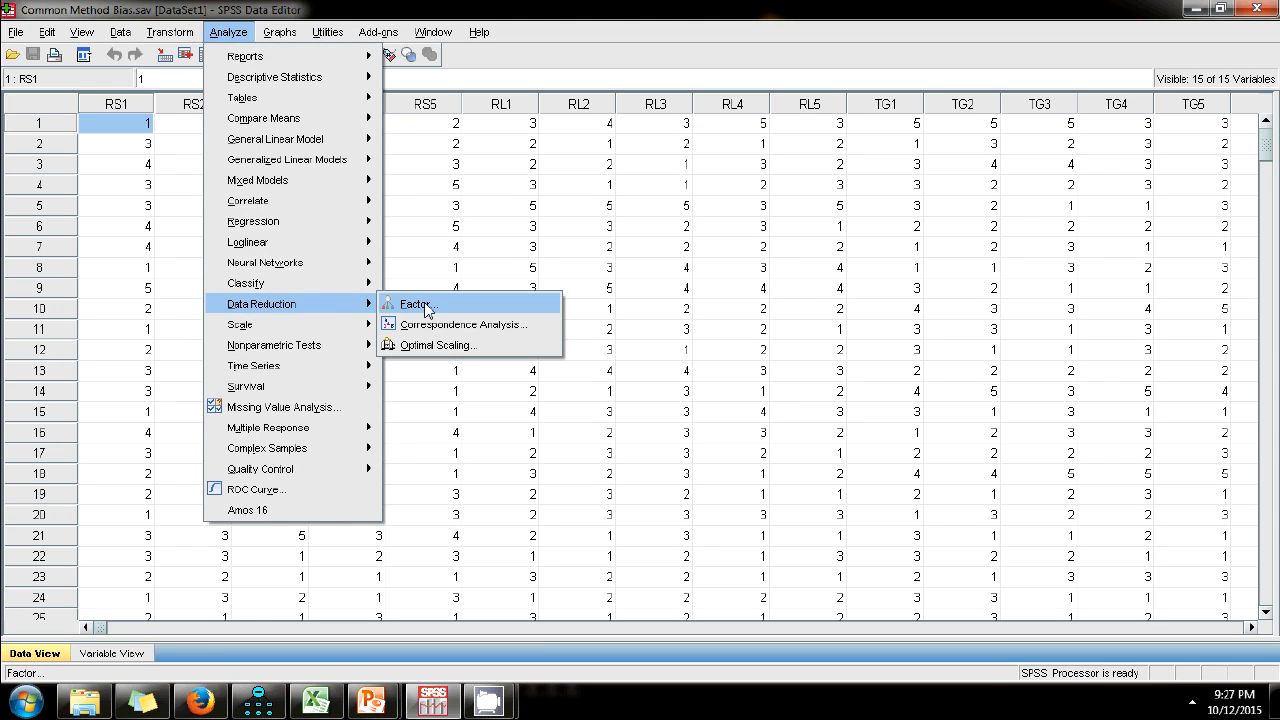
# - Add all fifteen items to a Factor Analysis with principal components extraction fixed at one factor
pyautogui.click(410, 304)
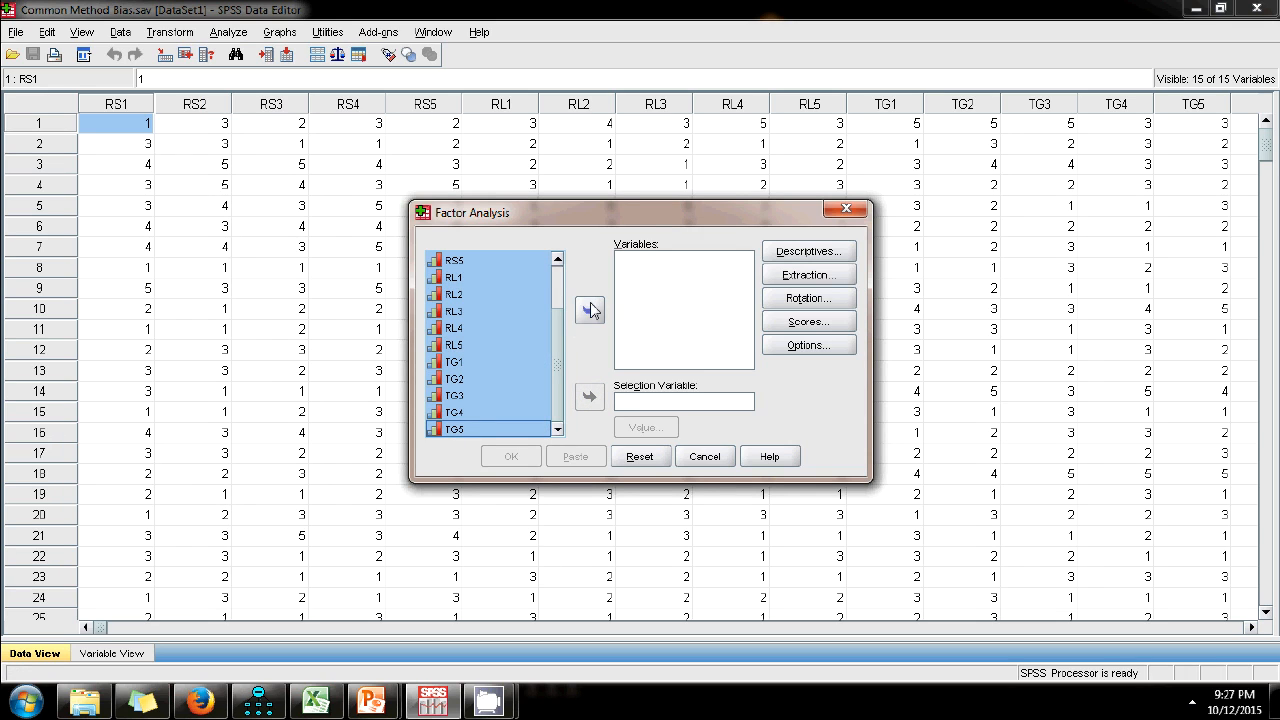
pyautogui.click(590, 310)
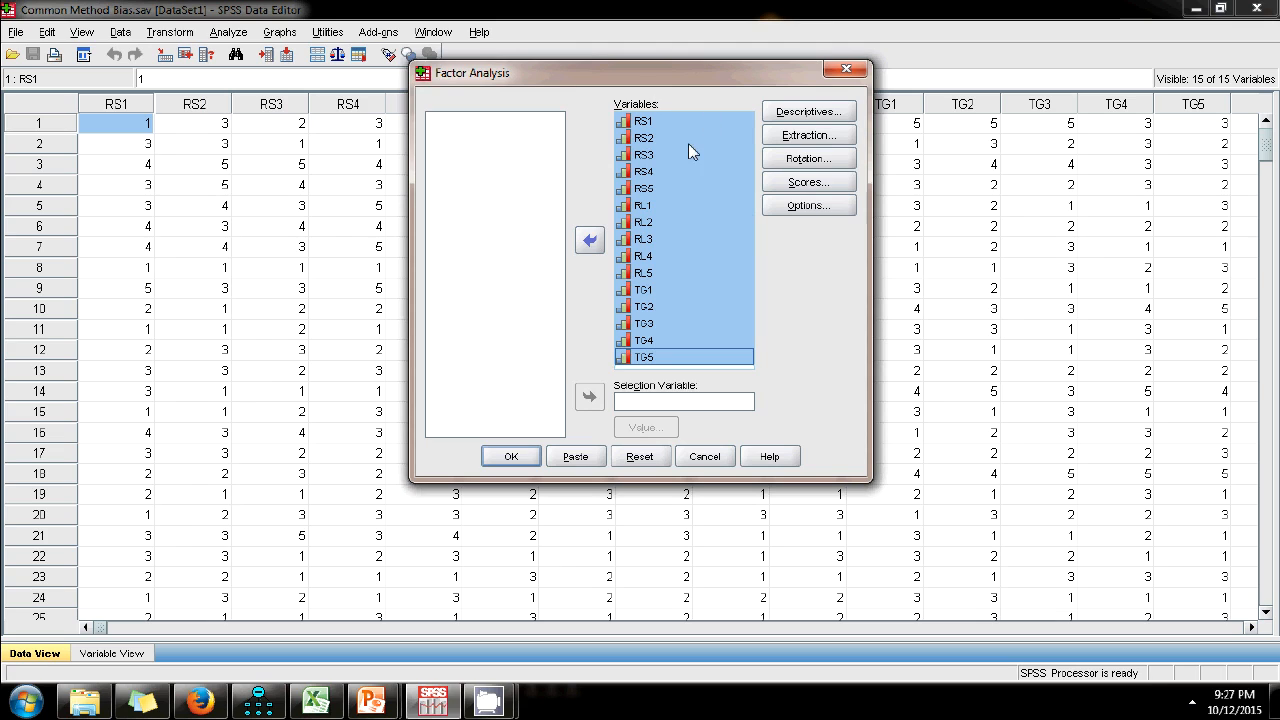
pyautogui.click(808, 134)
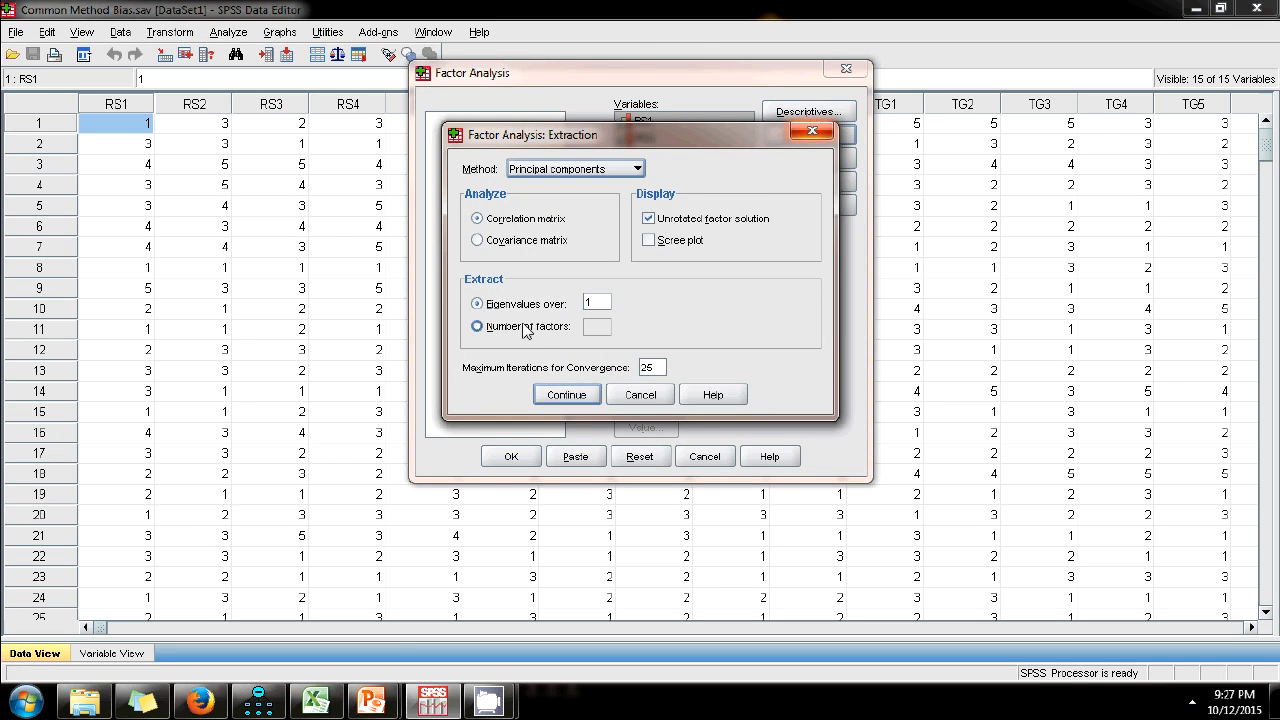
pyautogui.click(476, 326)
pyautogui.write('1')
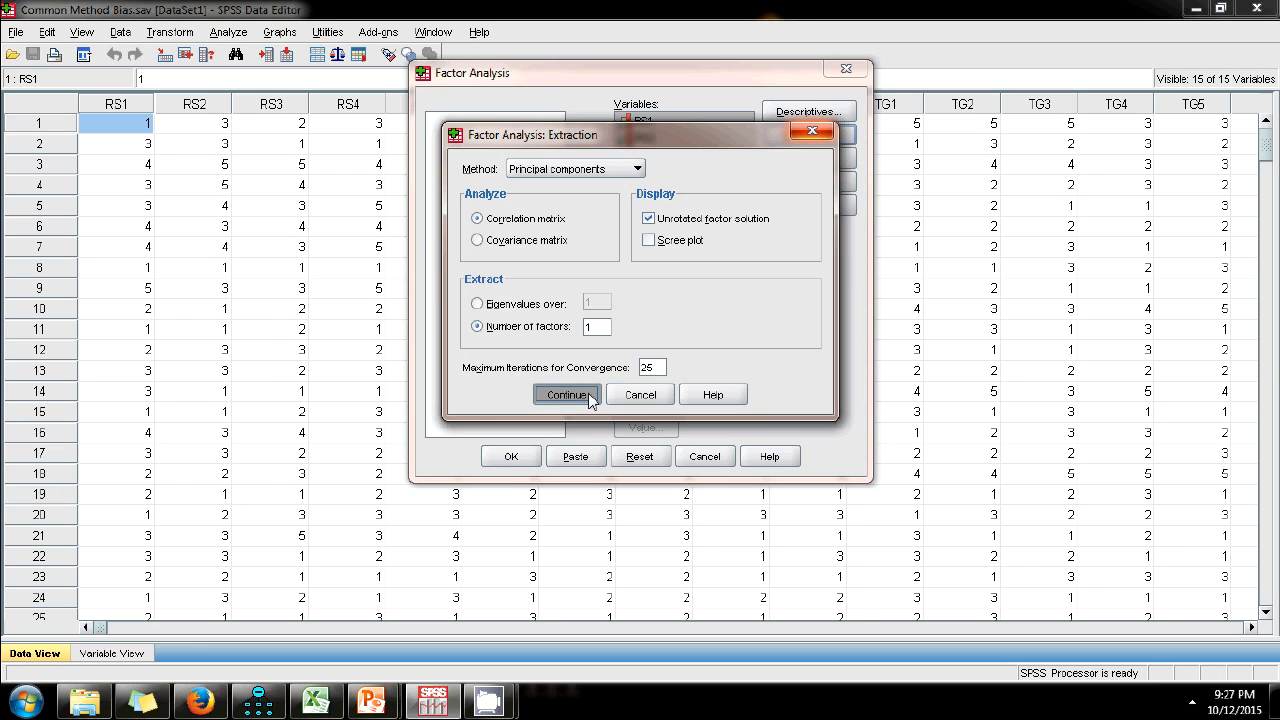
pyautogui.click(566, 394)
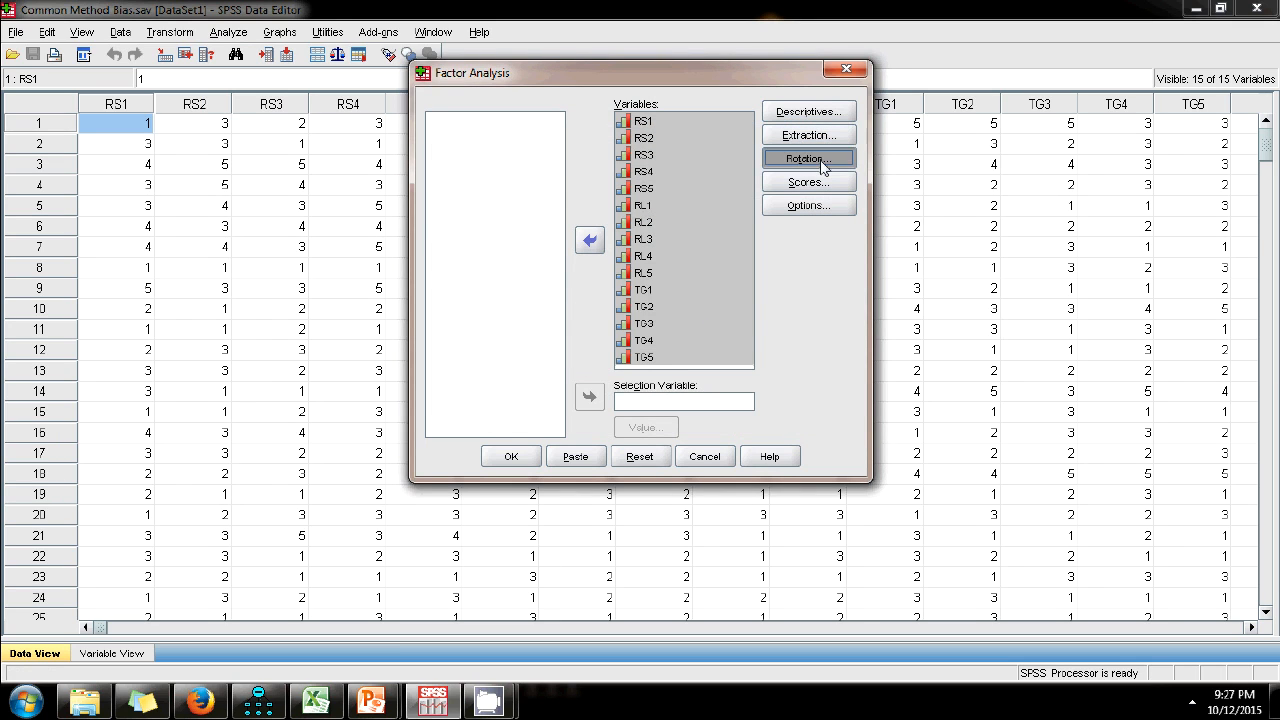
# - Confirm the rotation method as None so the solution stays unrotated
pyautogui.click(808, 158)
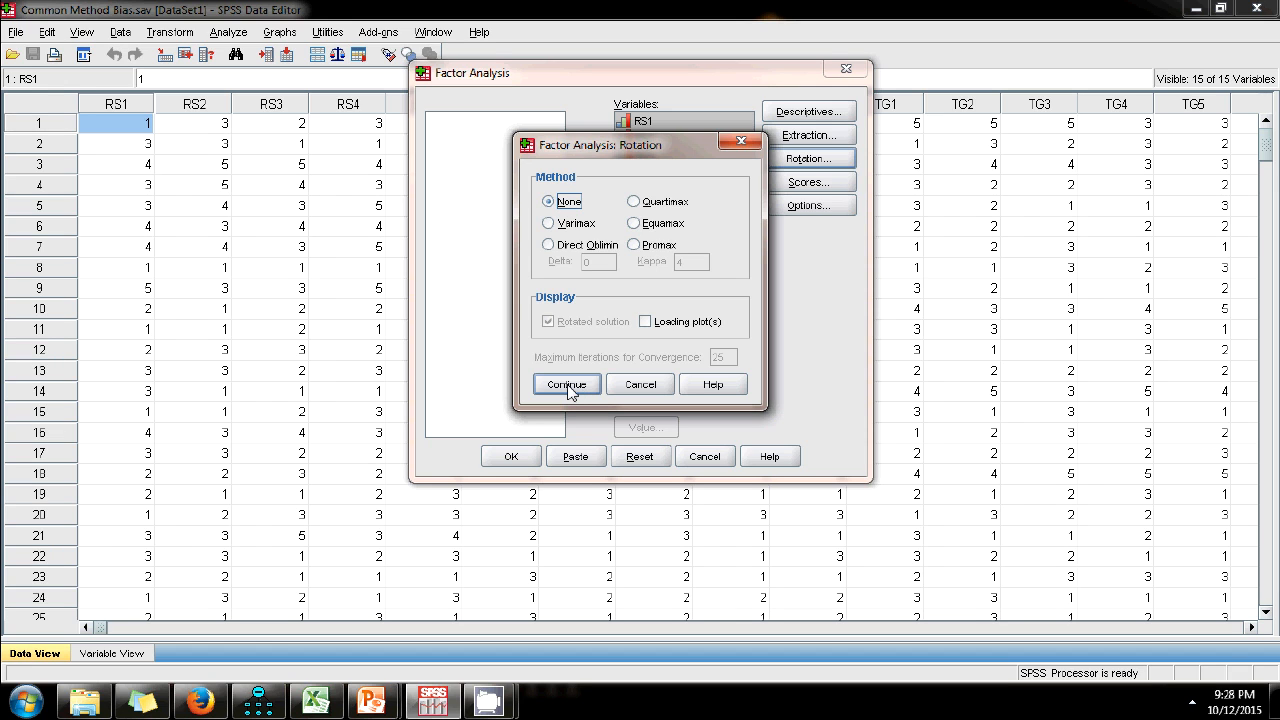
pyautogui.click(566, 384)
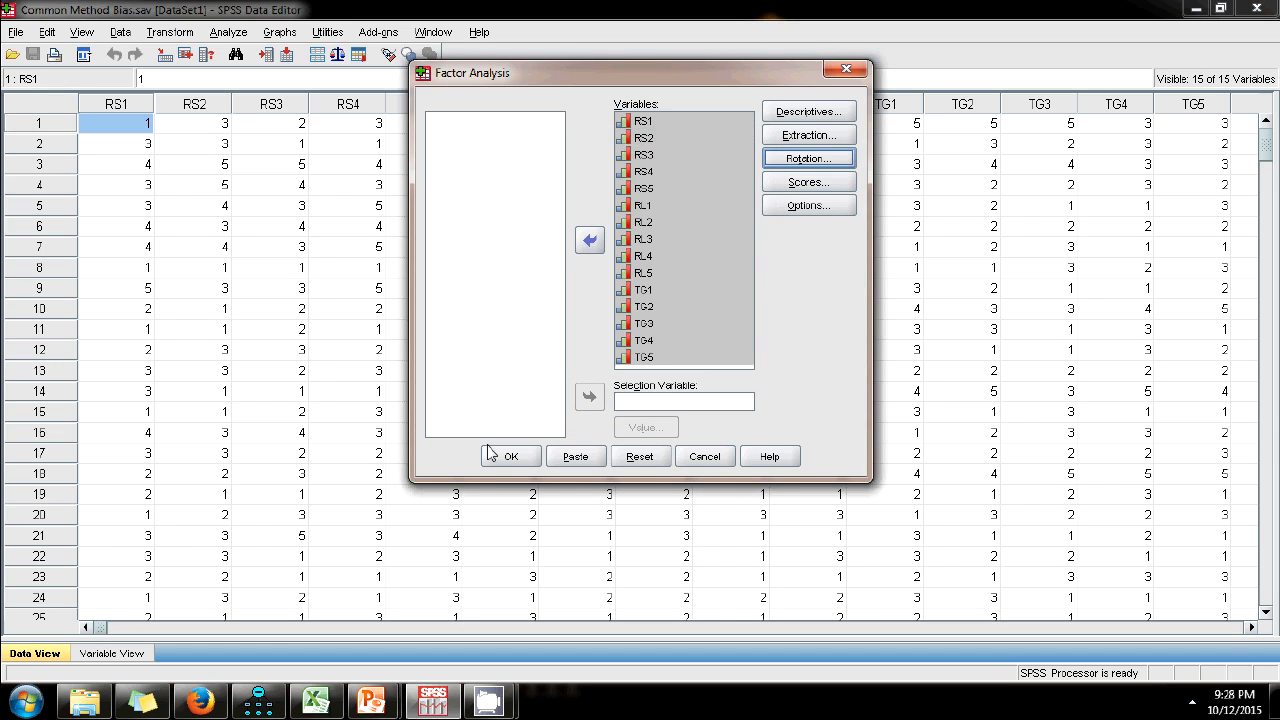
# - Run the analysis, producing one component explaining 30.746% of total variance
pyautogui.click(510, 456)
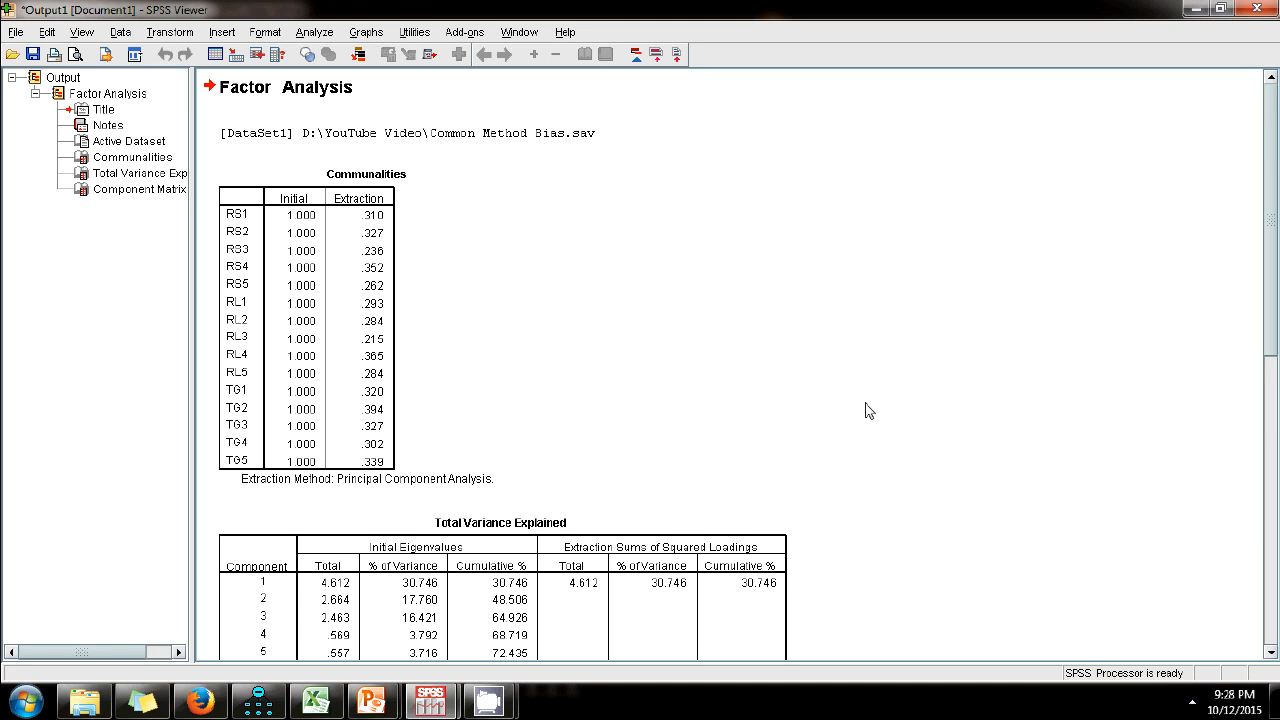
pyautogui.moveTo(876, 418)
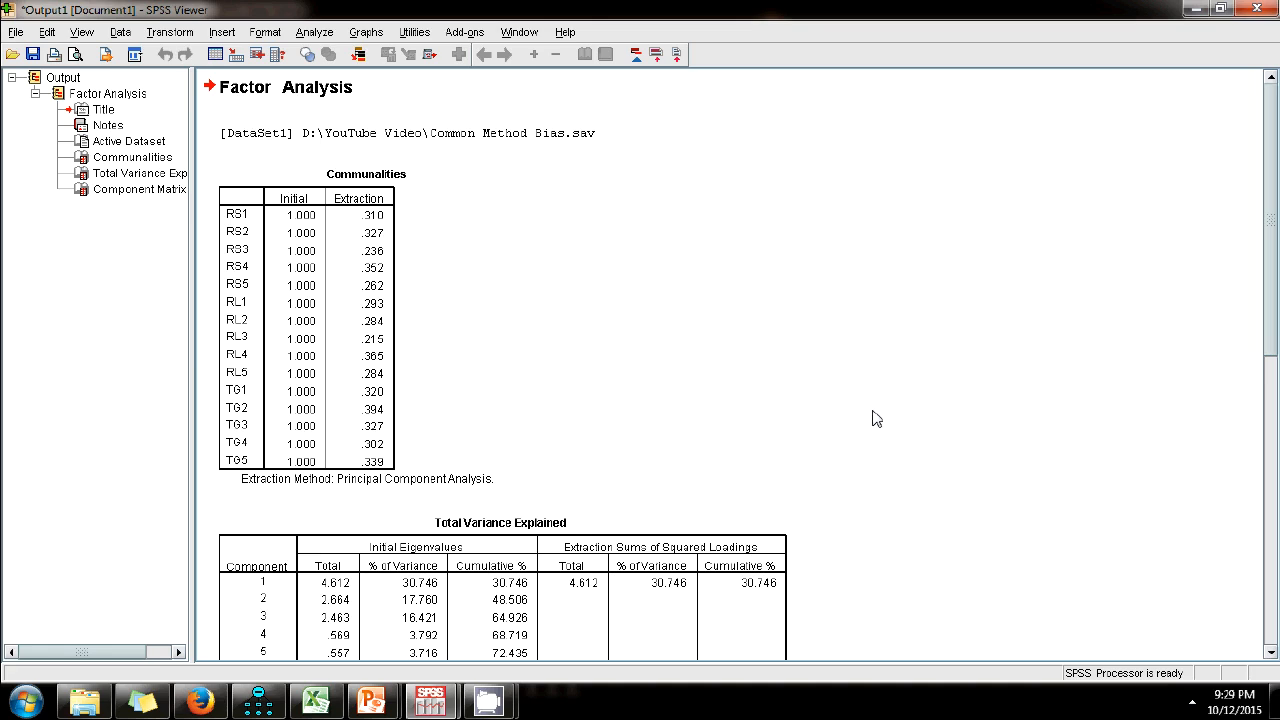